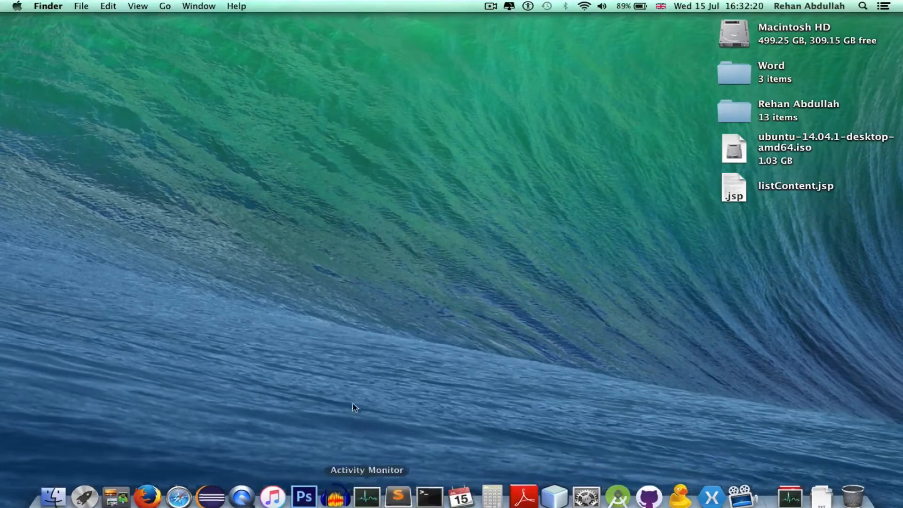
Launch Xcode from the Dock to show its welcome window.
click(84, 495)
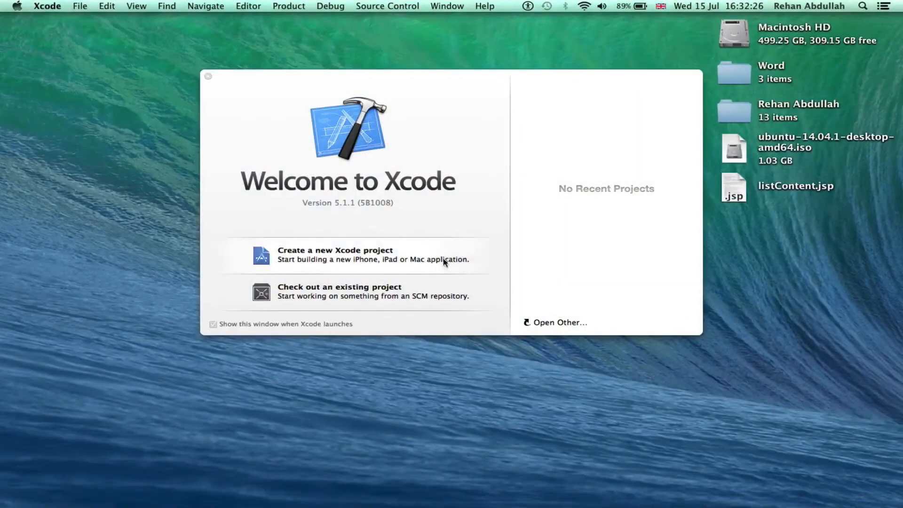
Start a C Command Line Tool project with product name 'Programming in C'.
click(334, 254)
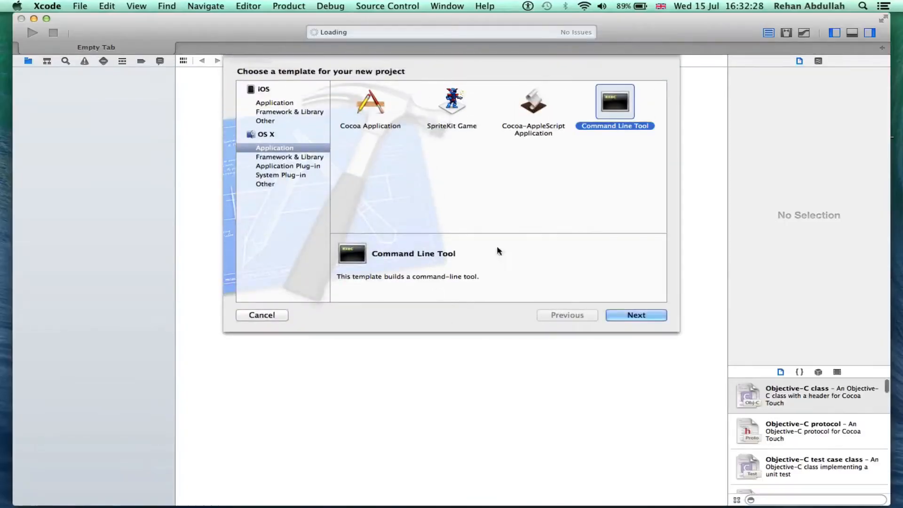
click(635, 315)
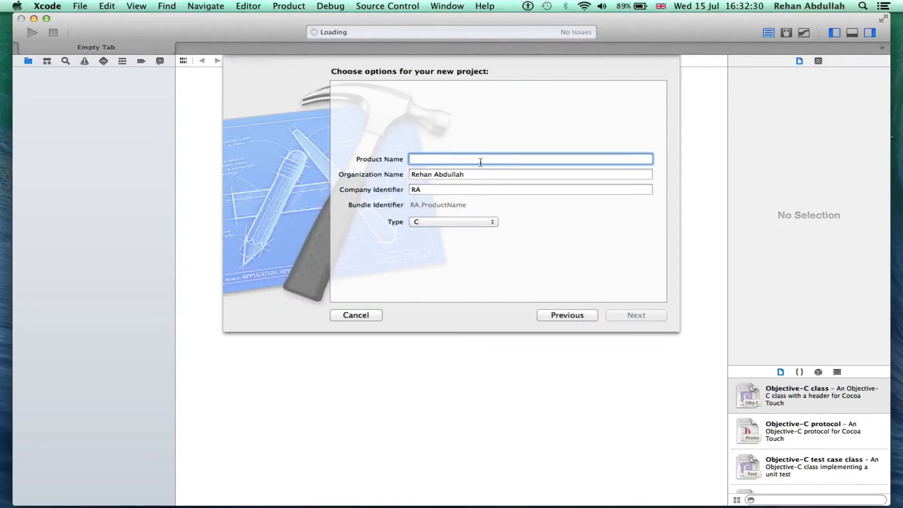
click(413, 159)
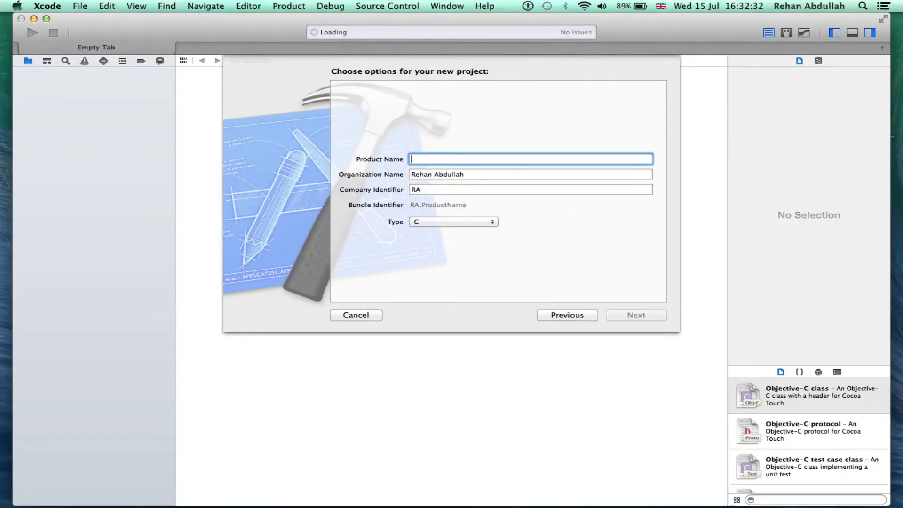
text(Programming)
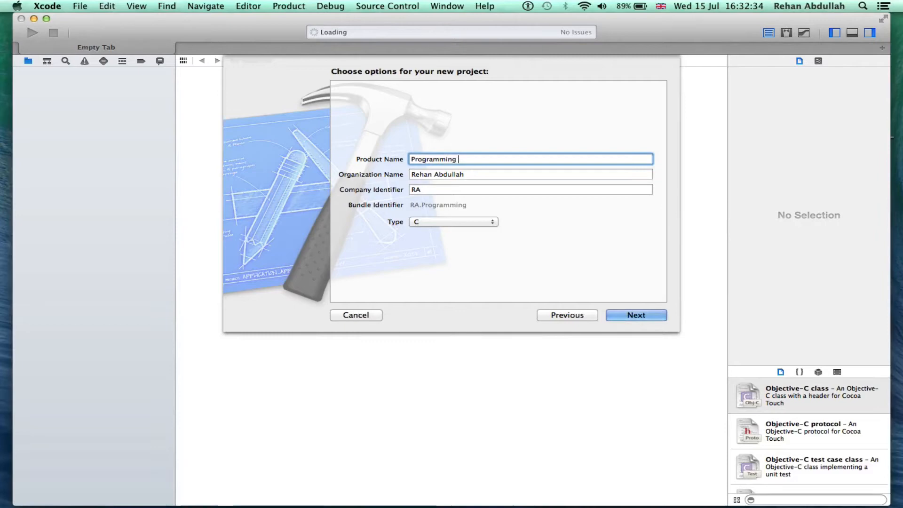
text(in C)
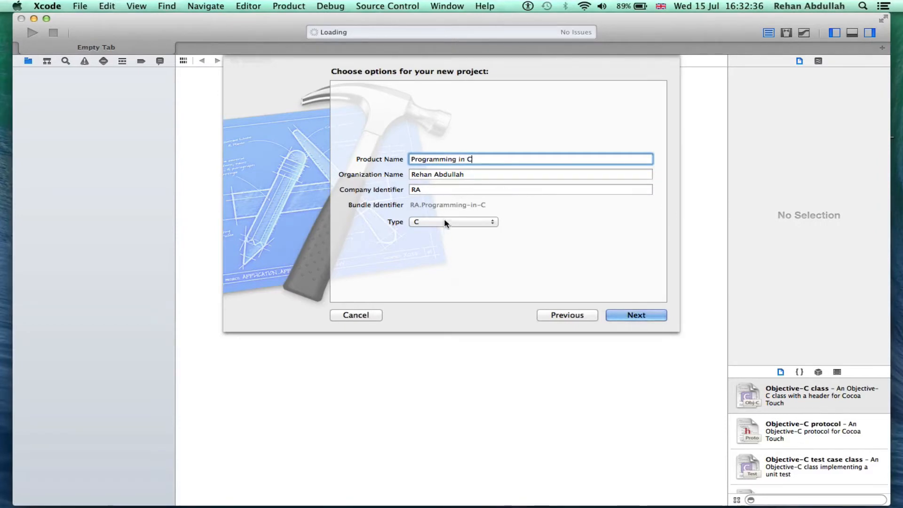
Create the 'Programming in C' project in the Desktop folder.
click(635, 315)
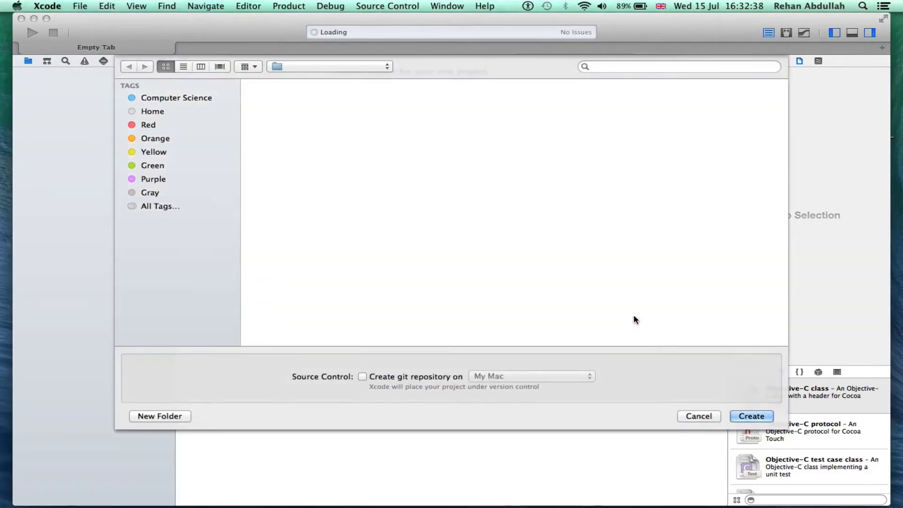
click(158, 152)
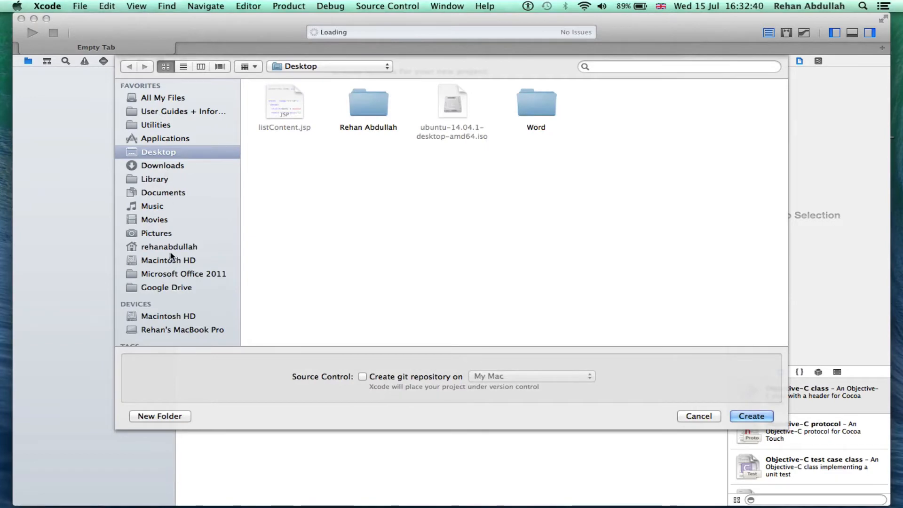
click(169, 246)
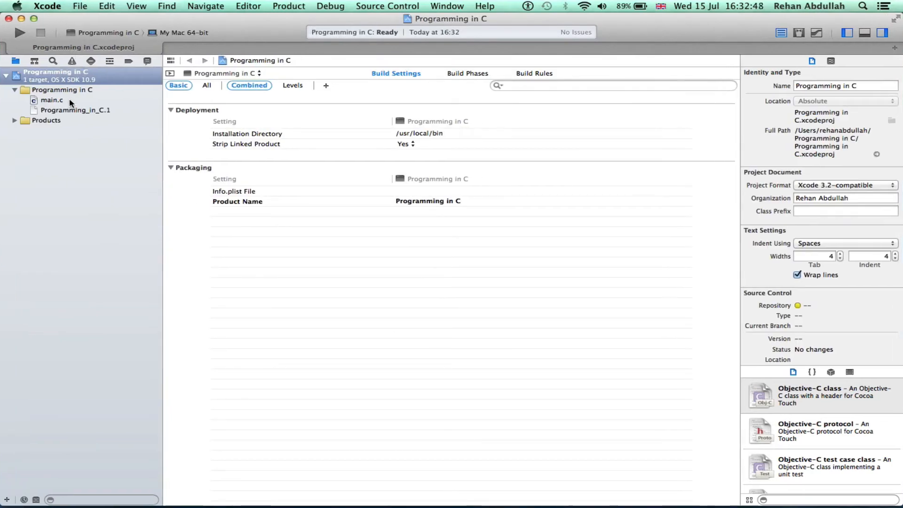
Open main.c and select the '// insert code here...' placeholder comment.
click(52, 100)
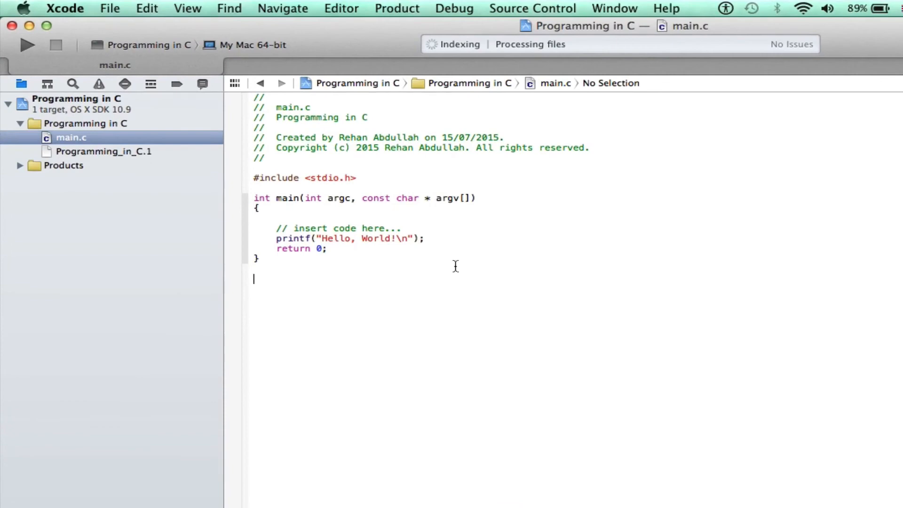
double_click(339, 228)
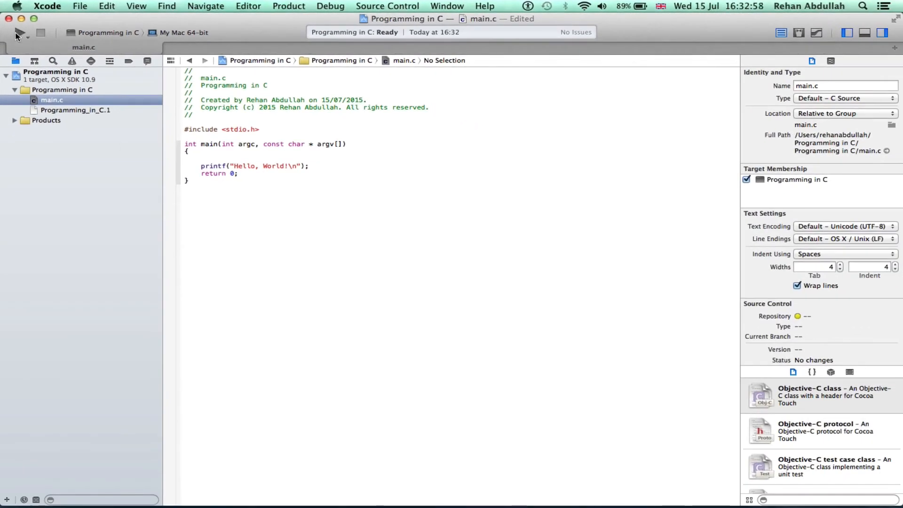
Run the program twice so 'Hello, World!' prints in the console.
click(18, 33)
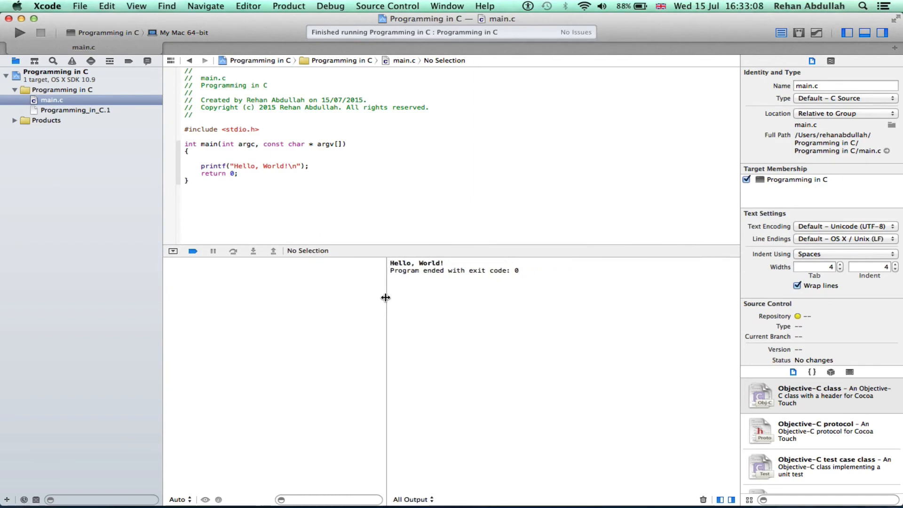
click(19, 32)
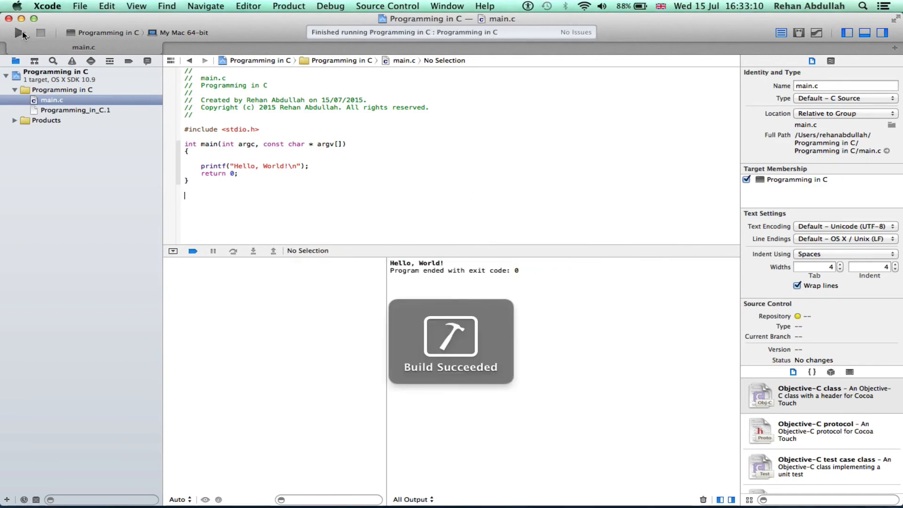